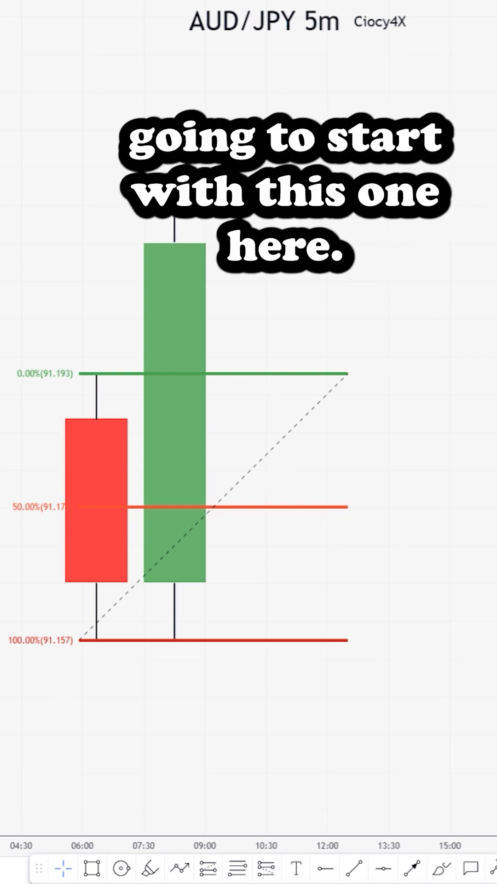
mouse_move(203, 560)
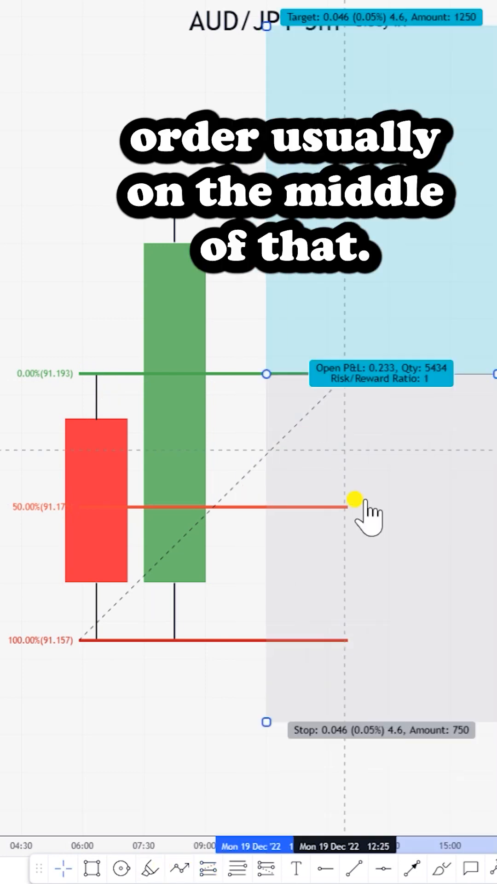
Move the long position's entry back to 0% and pull its stop up to the 100% Fibonacci level
drag(352, 501, 256, 626)
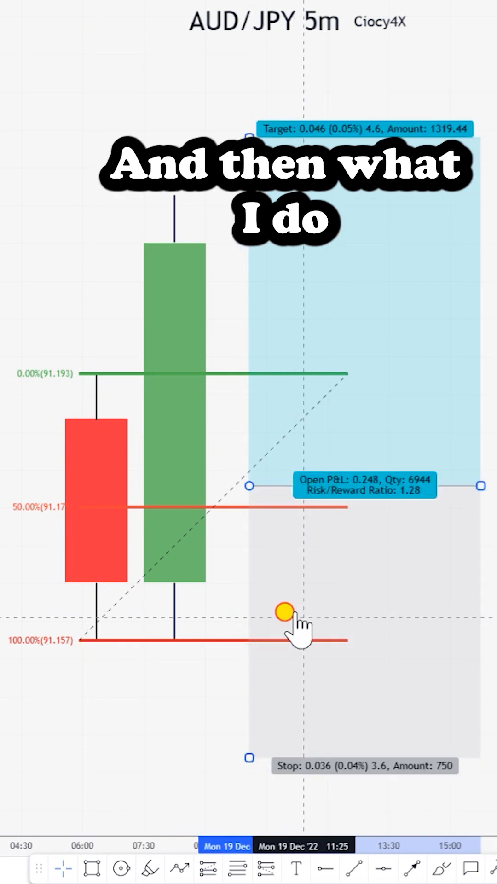
drag(284, 613, 259, 706)
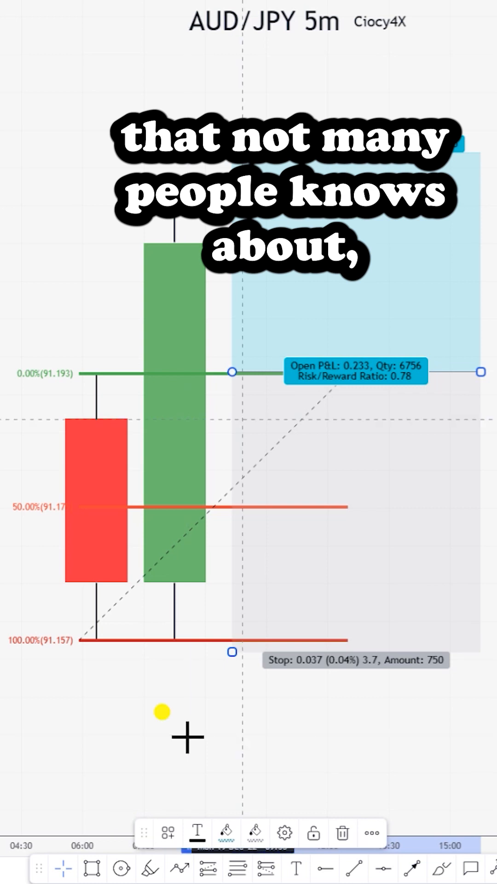
Set the long position's entry at the candle body bottoms and narrow the position box
drag(232, 372, 230, 596)
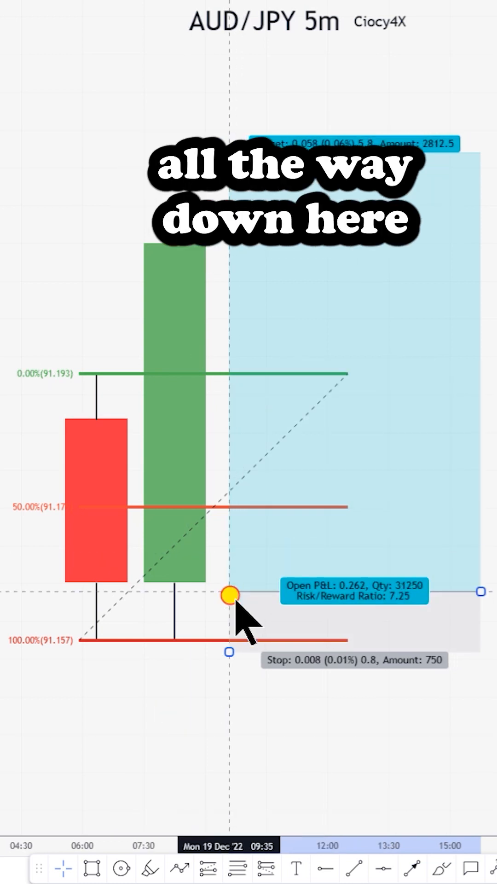
drag(228, 595, 217, 577)
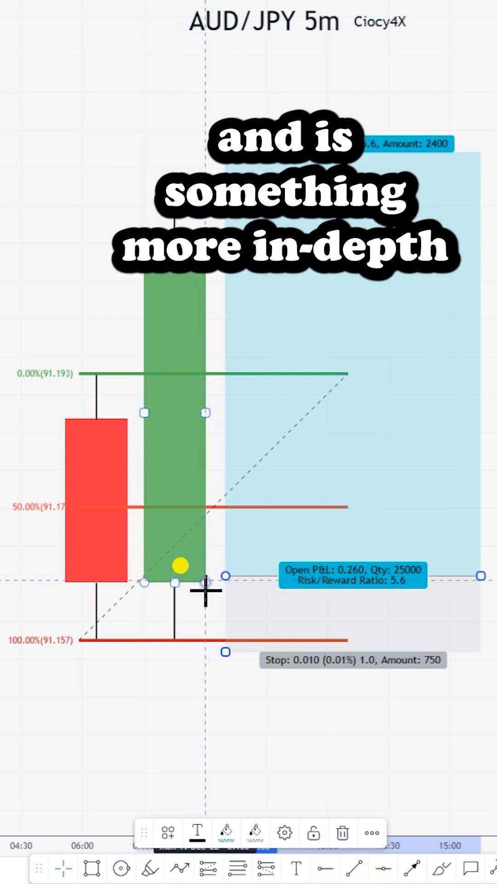
drag(179, 566, 218, 580)
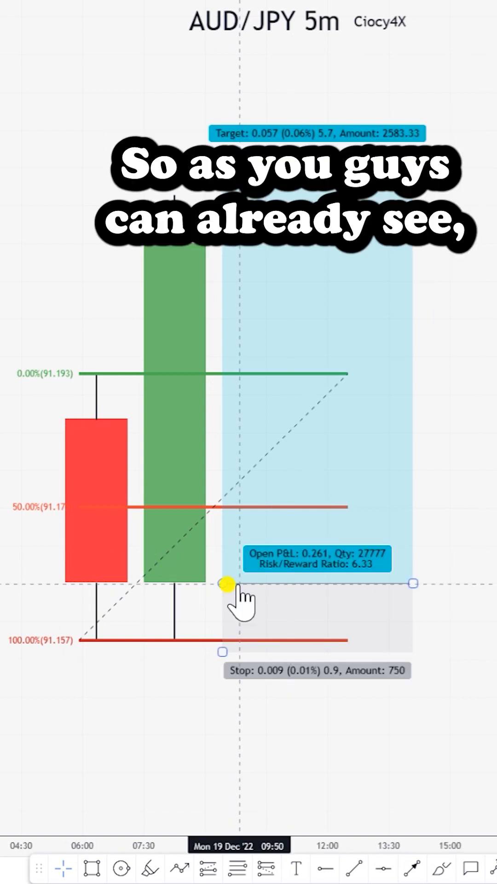
drag(226, 584, 225, 491)
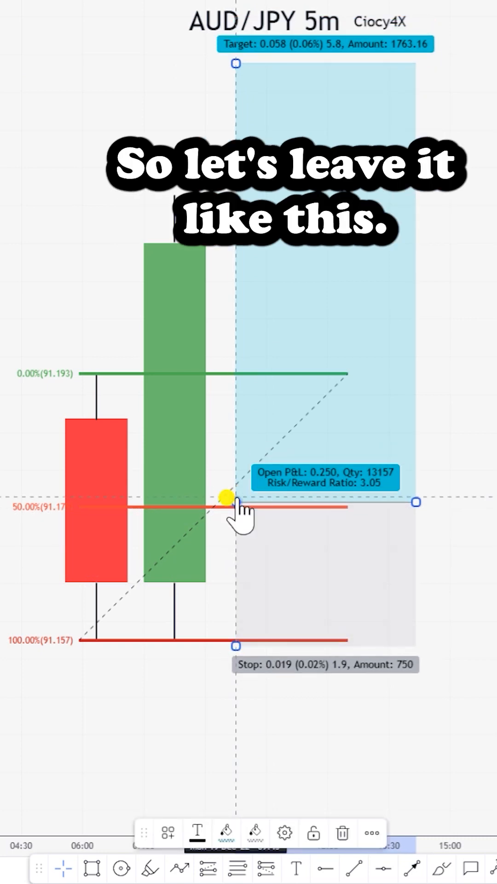
Raise the long position's entry to the 50% Fibonacci line, keeping the stop at 100%
drag(227, 501, 231, 366)
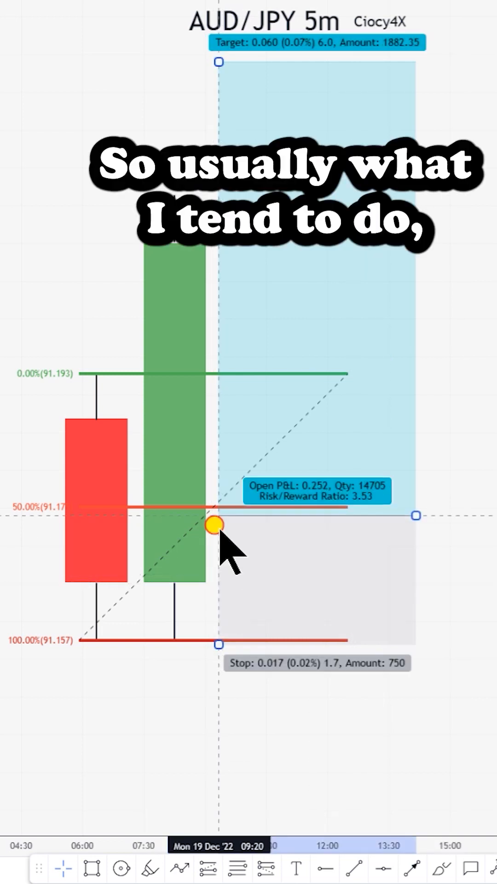
drag(213, 525, 442, 525)
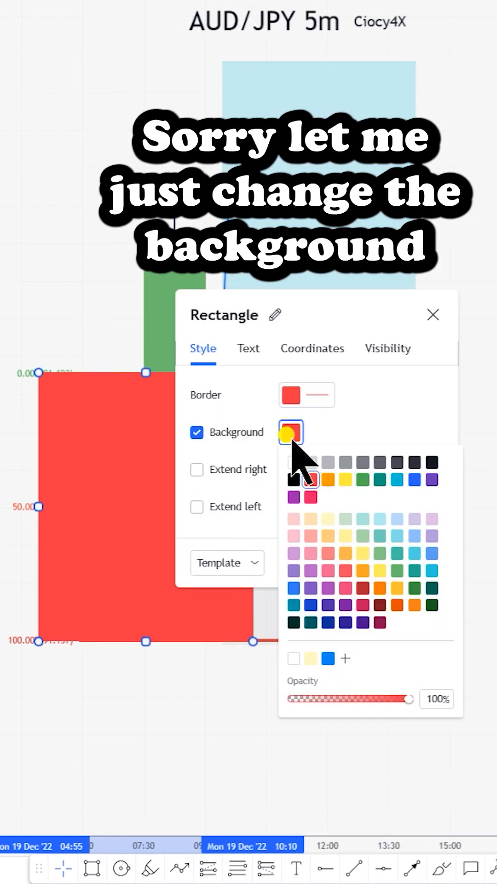
Lower the demand-zone rectangle's background opacity for a translucent light-red fill
drag(400, 698, 308, 698)
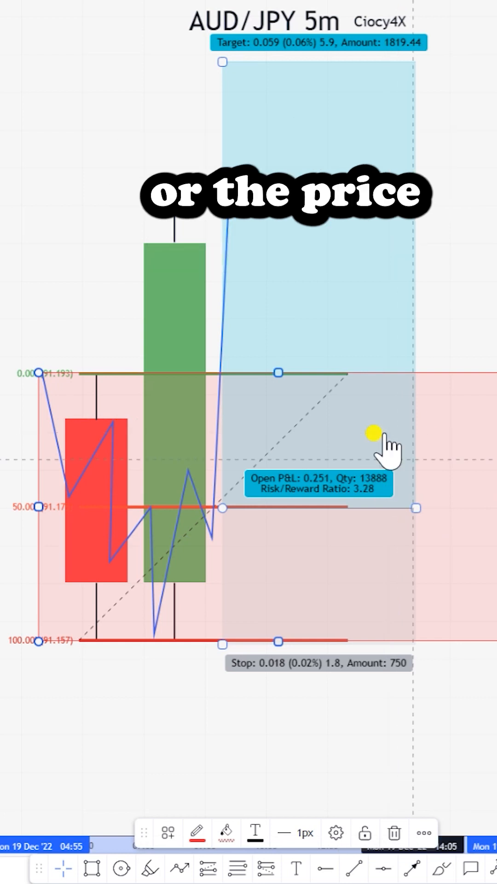
mouse_move(400, 550)
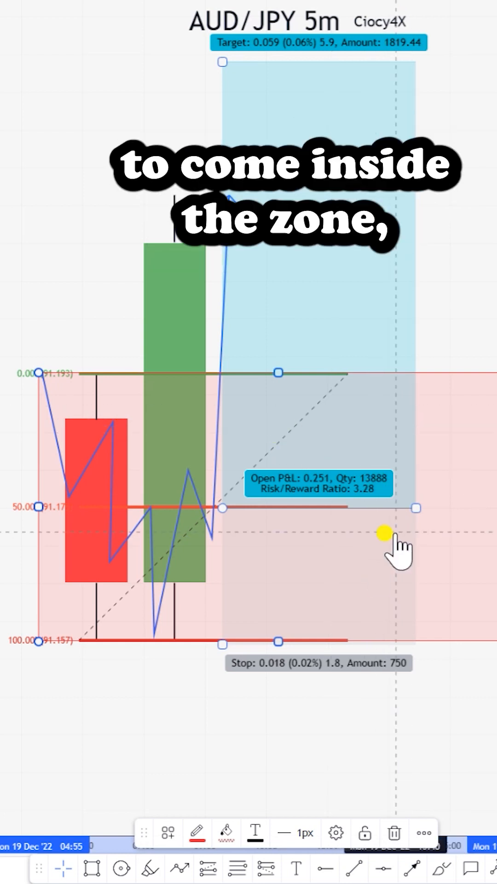